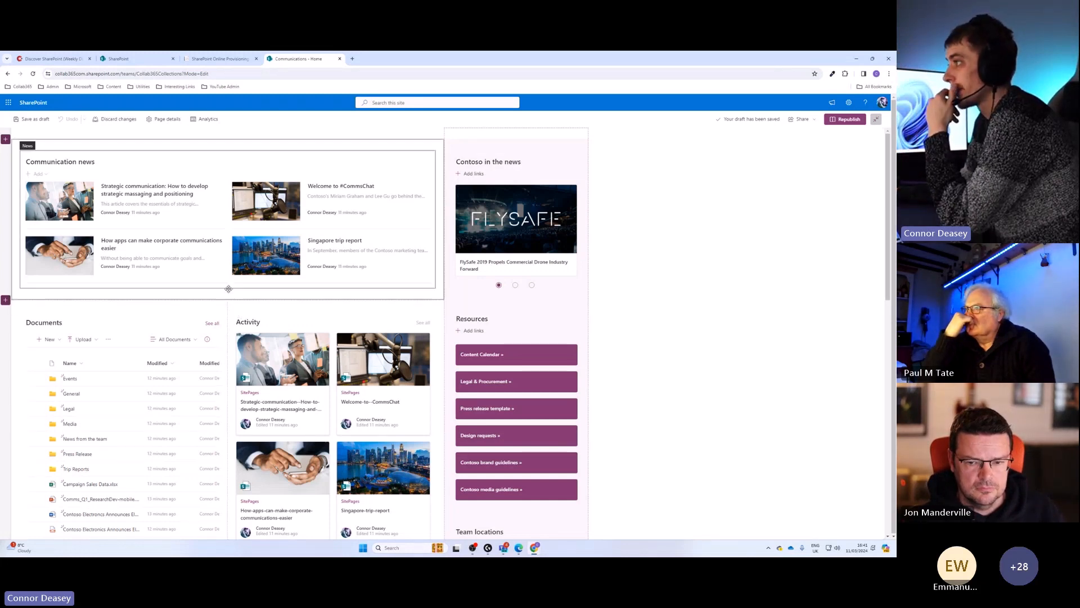
Add a Microsoft PowerApps (Preview) web part below the Communication news section
click(229, 294)
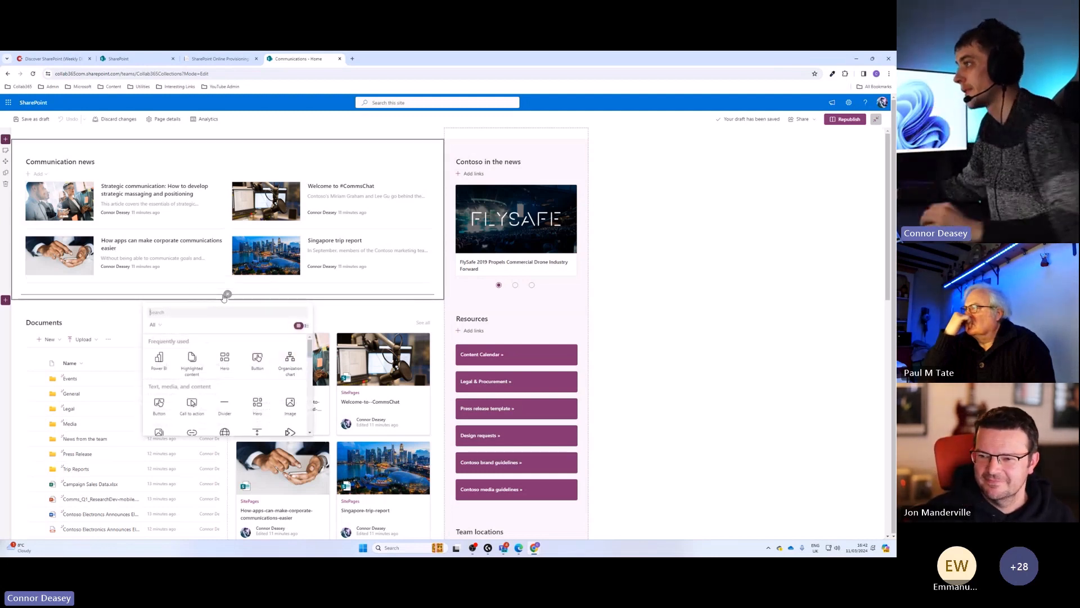
text(powerapps)
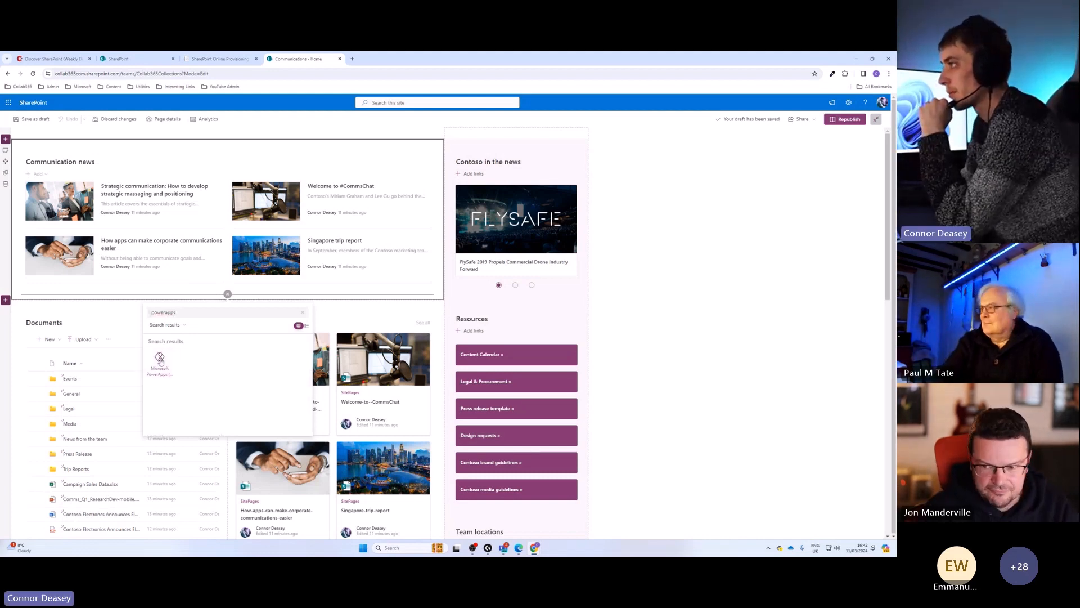
click(159, 364)
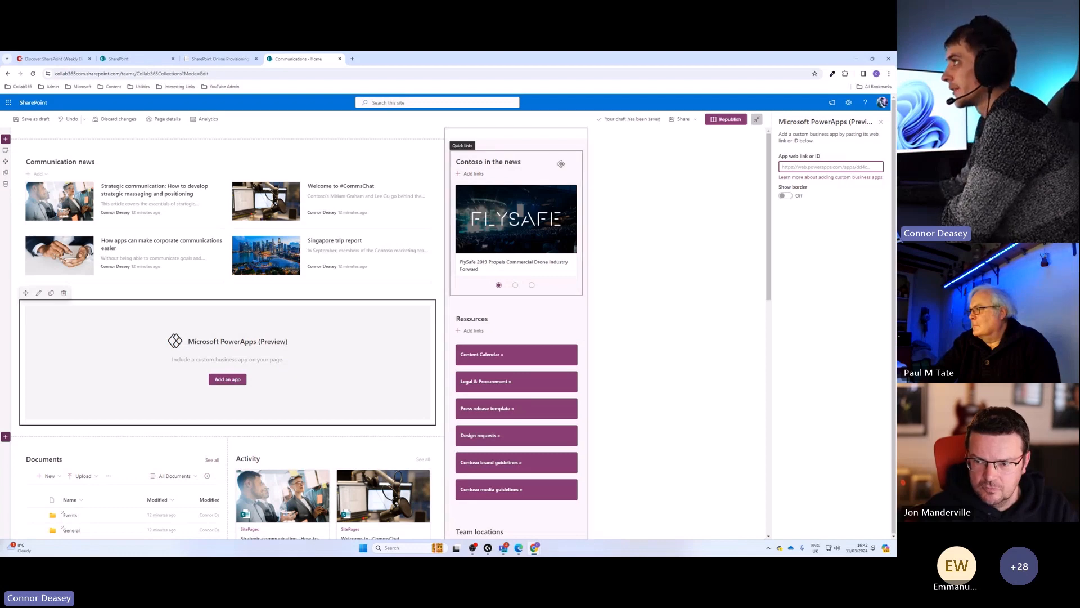
mouse_move(352, 63)
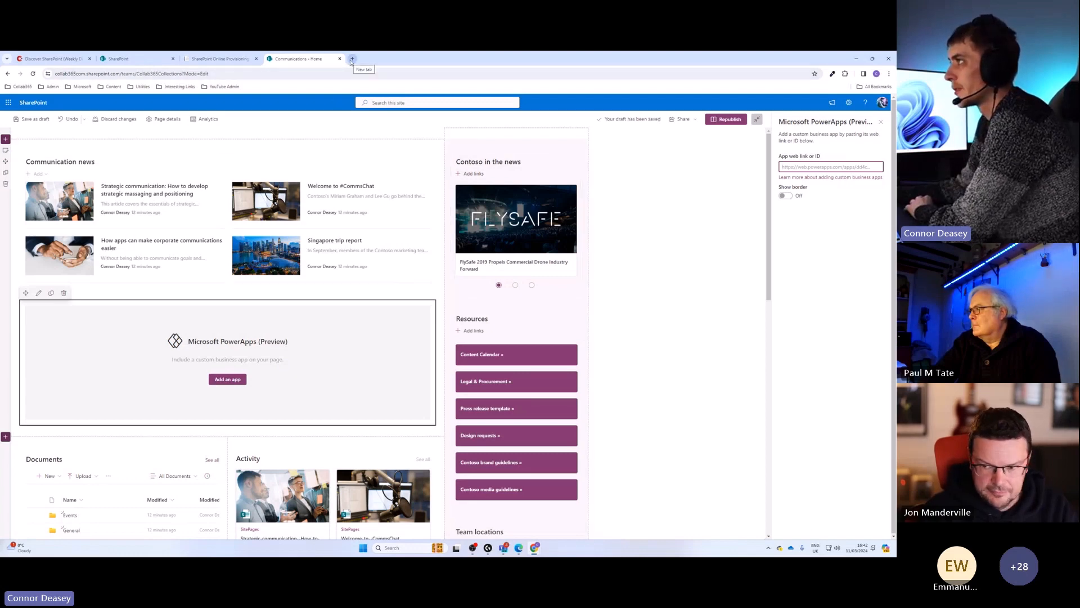
Go to the Power Apps home page in a new tab via the Microsoft bookmarks folder
click(351, 59)
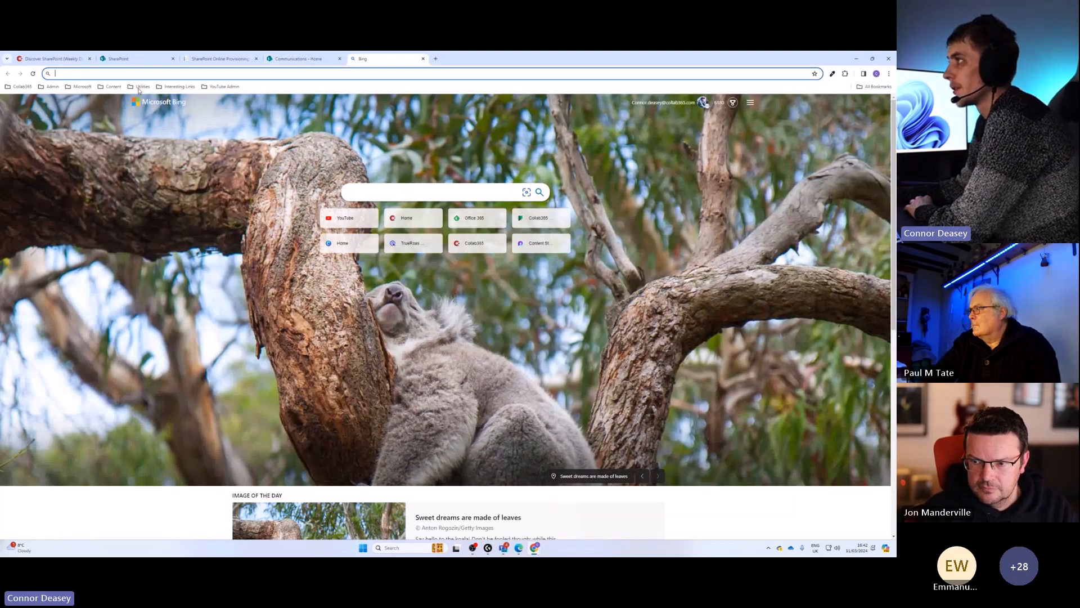
click(83, 86)
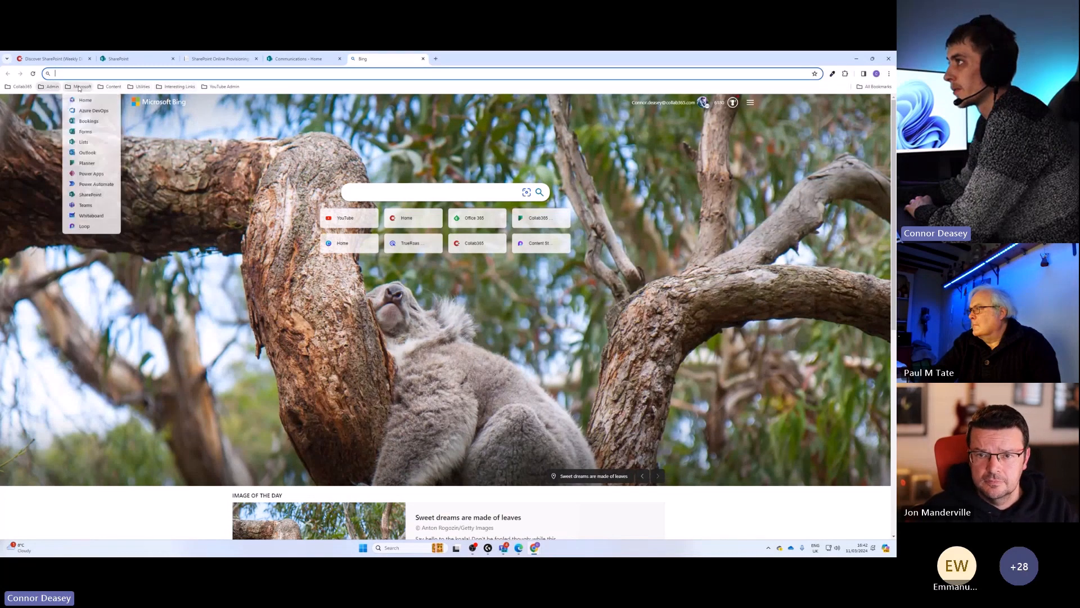
click(91, 173)
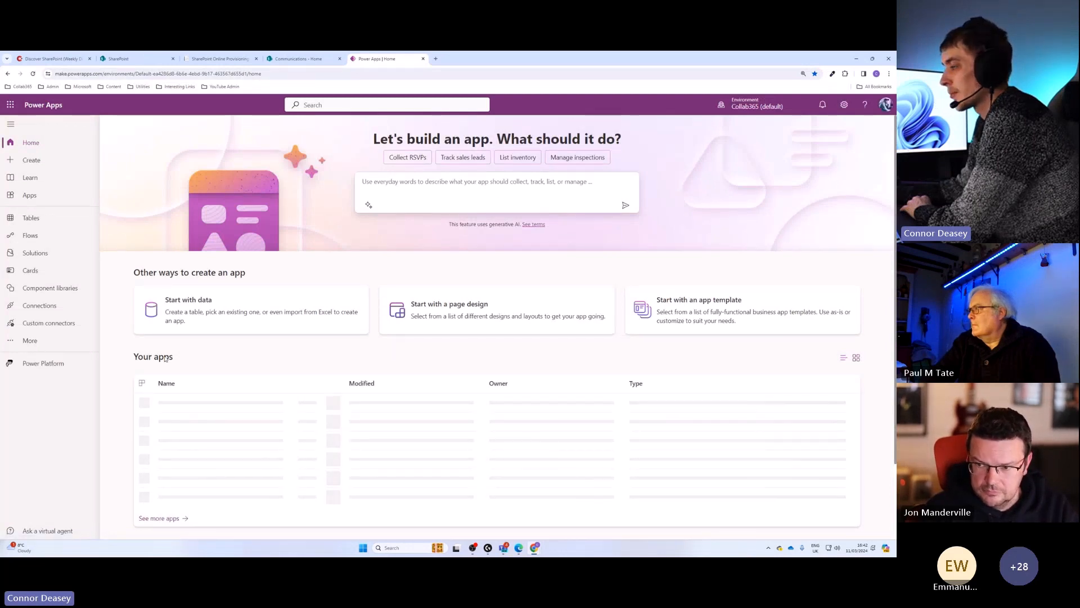
Switch to the Learning Management System environment and copy the Collab365 LMS app's App ID
scroll(down, 3)
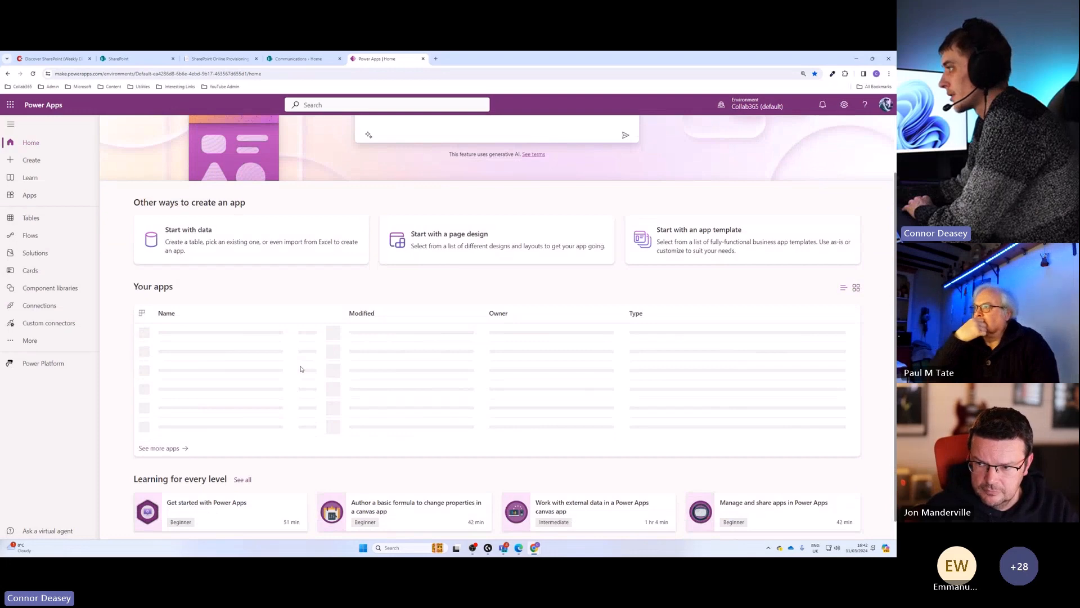
click(756, 106)
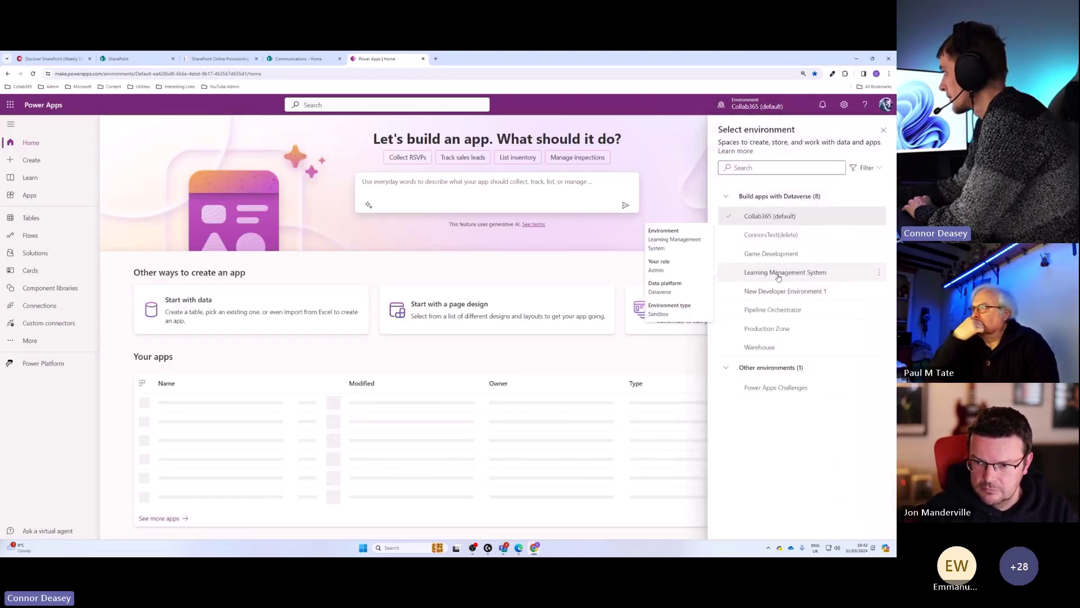
click(784, 272)
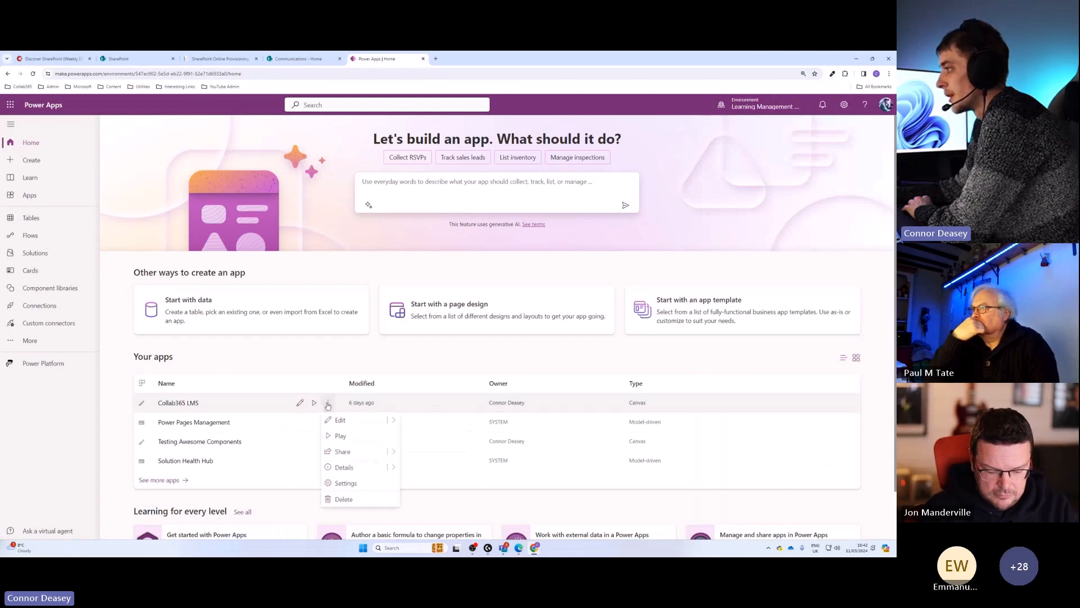
mouse_move(344, 467)
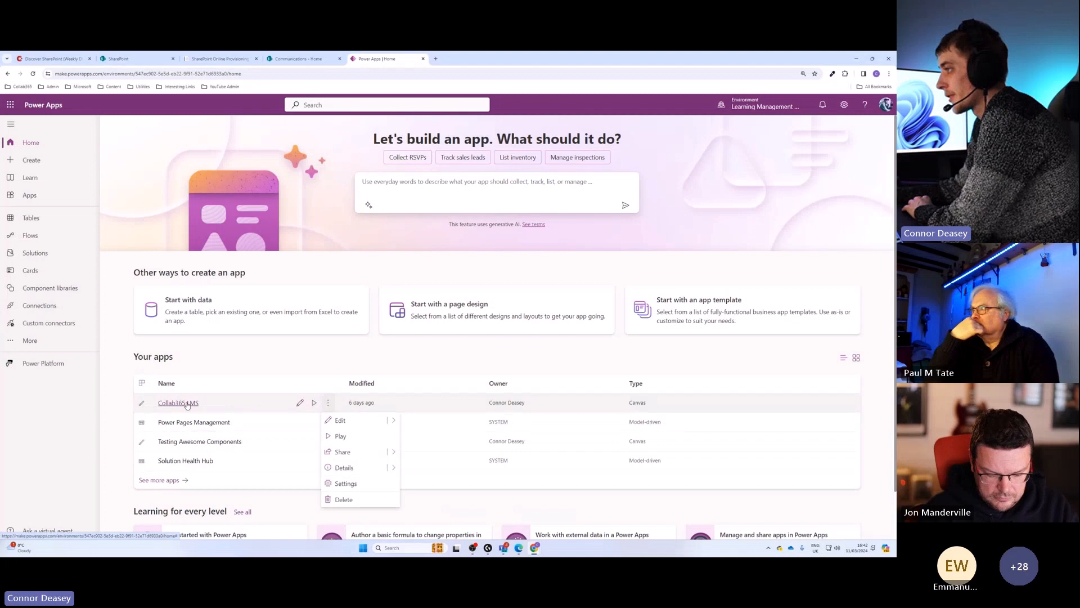
click(343, 467)
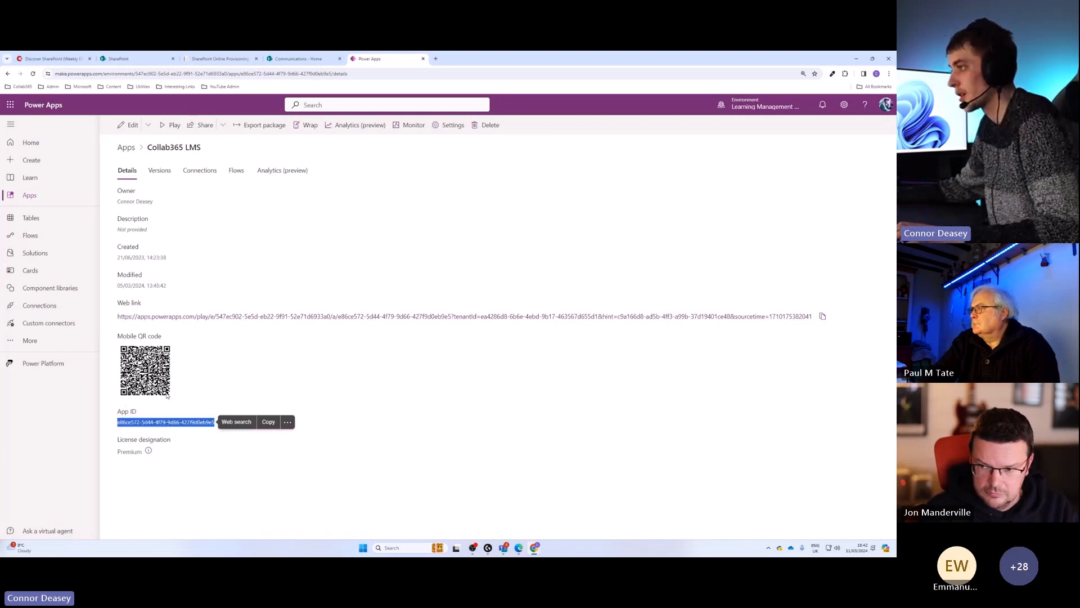
click(302, 58)
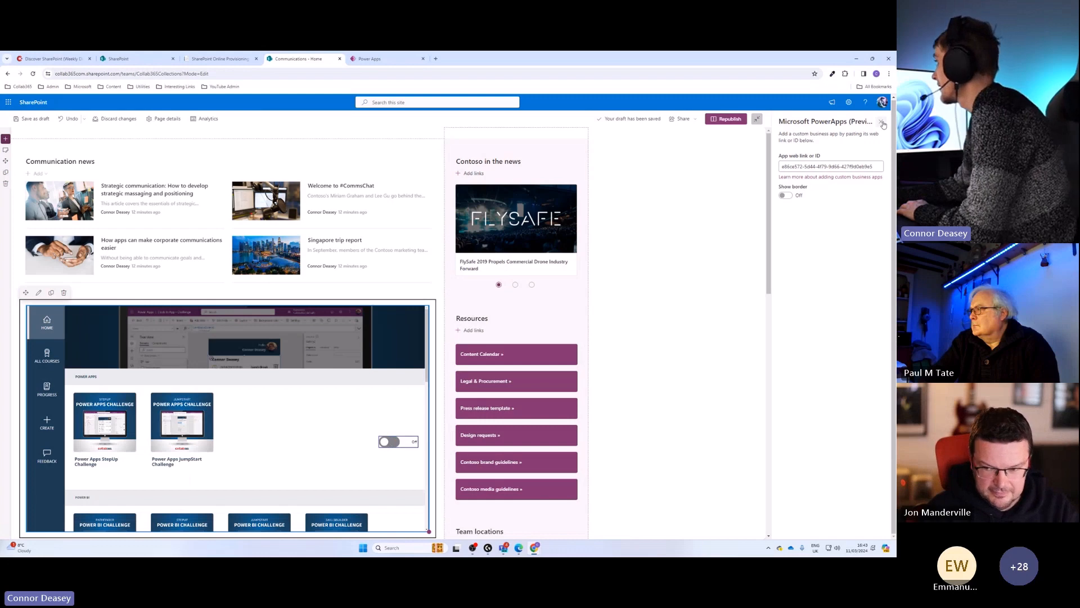
Close the web part properties pane, leaving the Collab365 LMS app embedded on the draft page
click(884, 121)
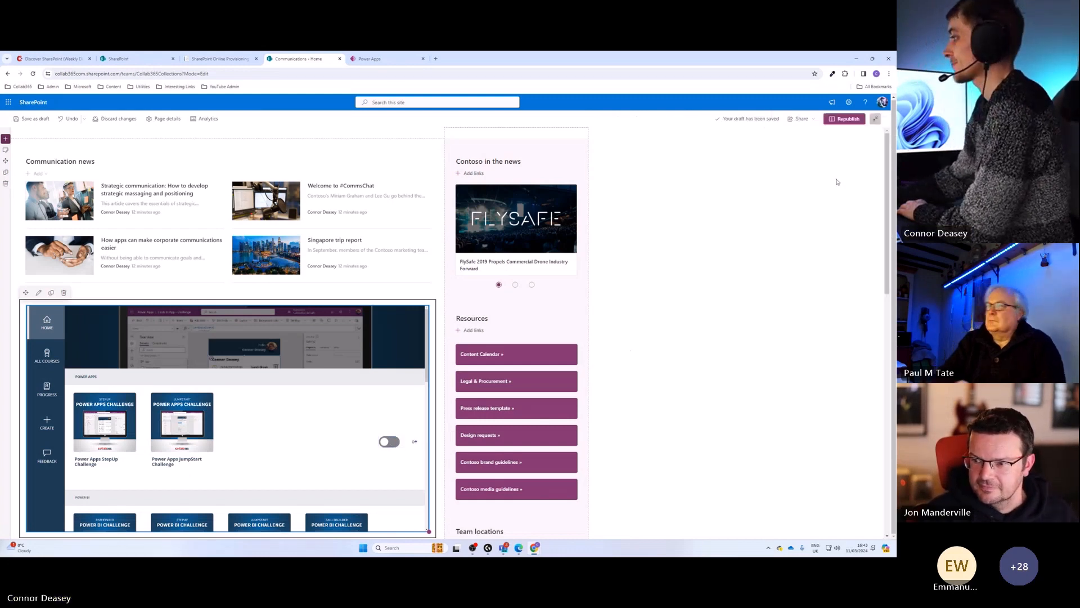
Republish the Communications home page, confirming the 'Ready to republish?' prompt
click(846, 118)
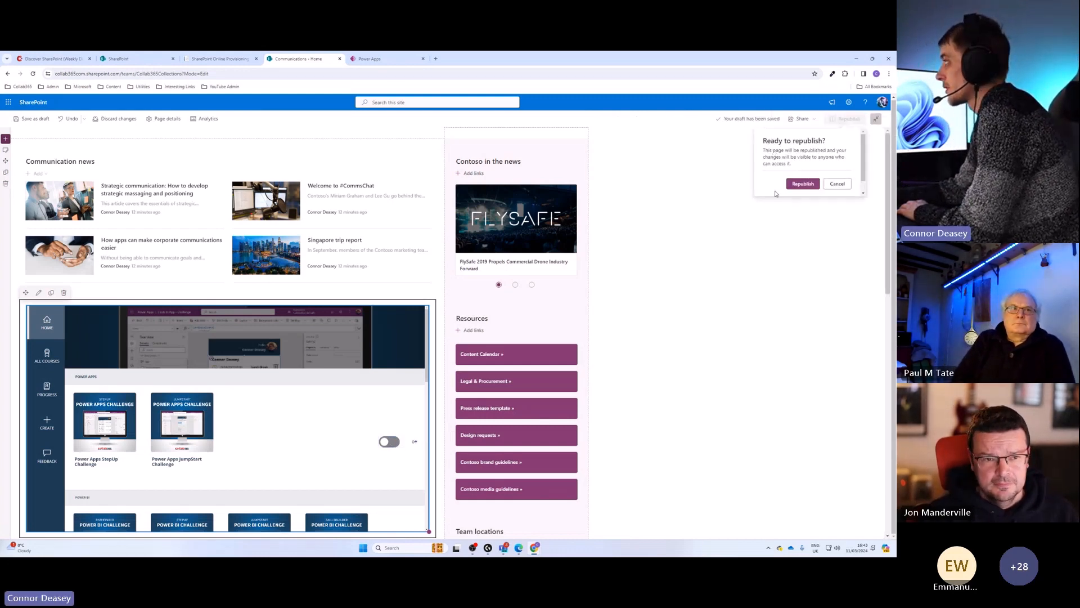
click(802, 183)
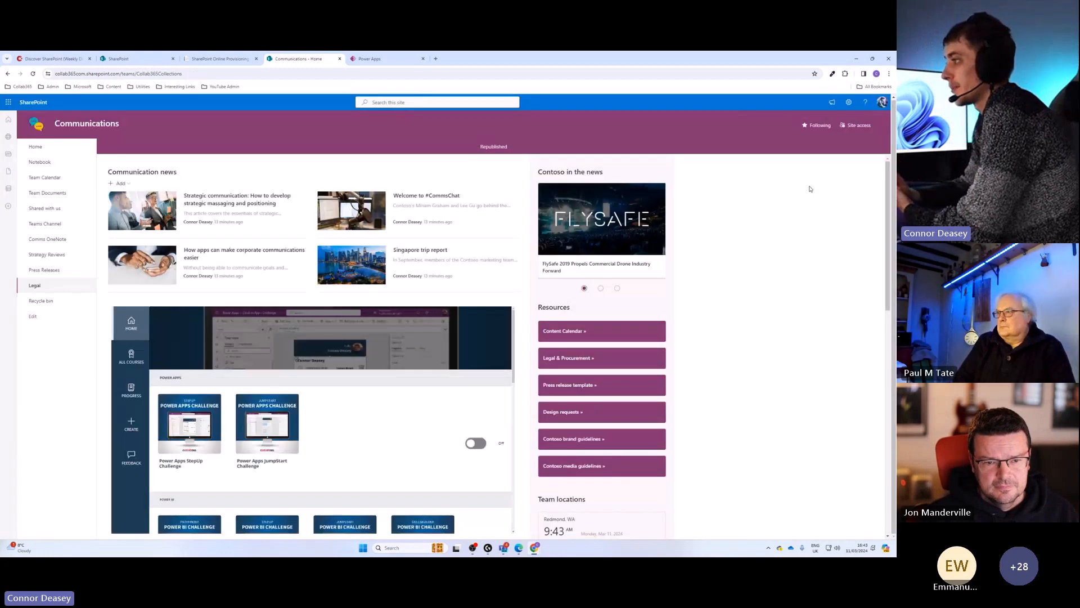
mouse_move(522, 342)
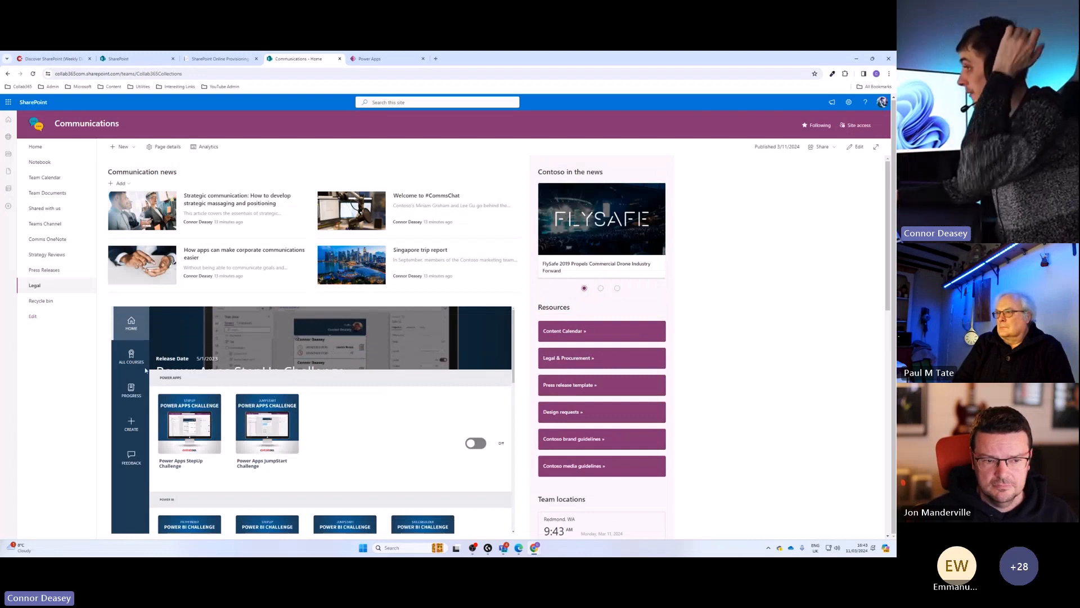
mouse_move(69, 357)
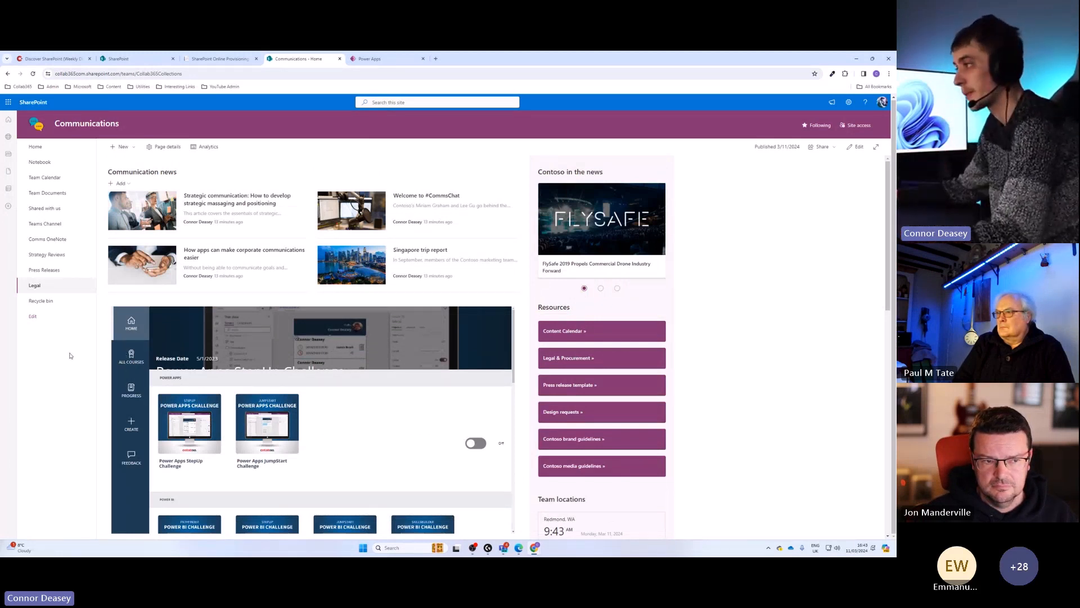
Navigate the embedded LMS app through All Courses and Create back to the course catalogue
click(131, 358)
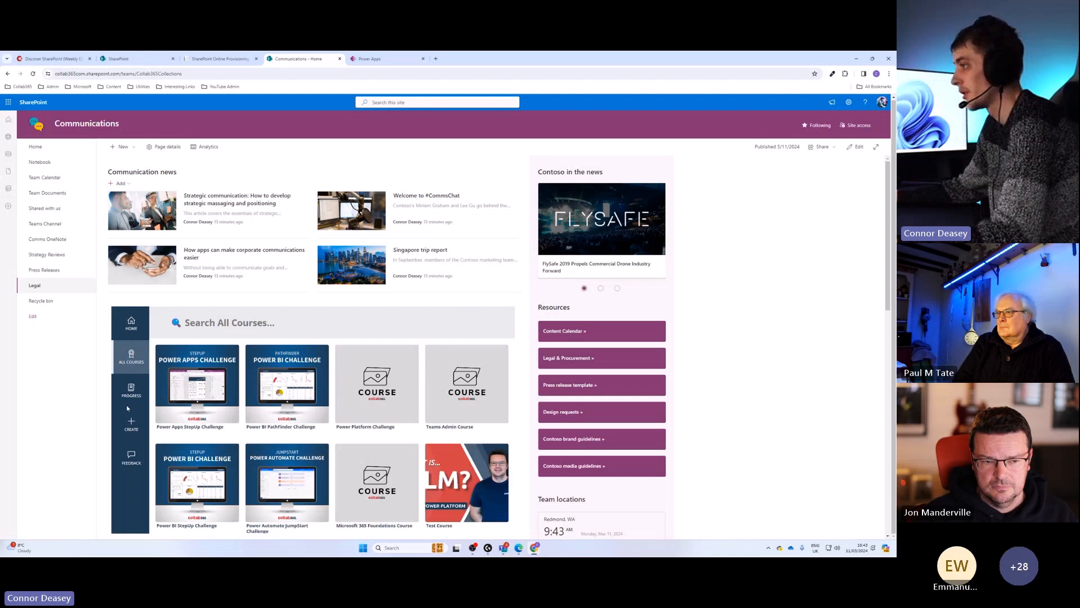
click(131, 424)
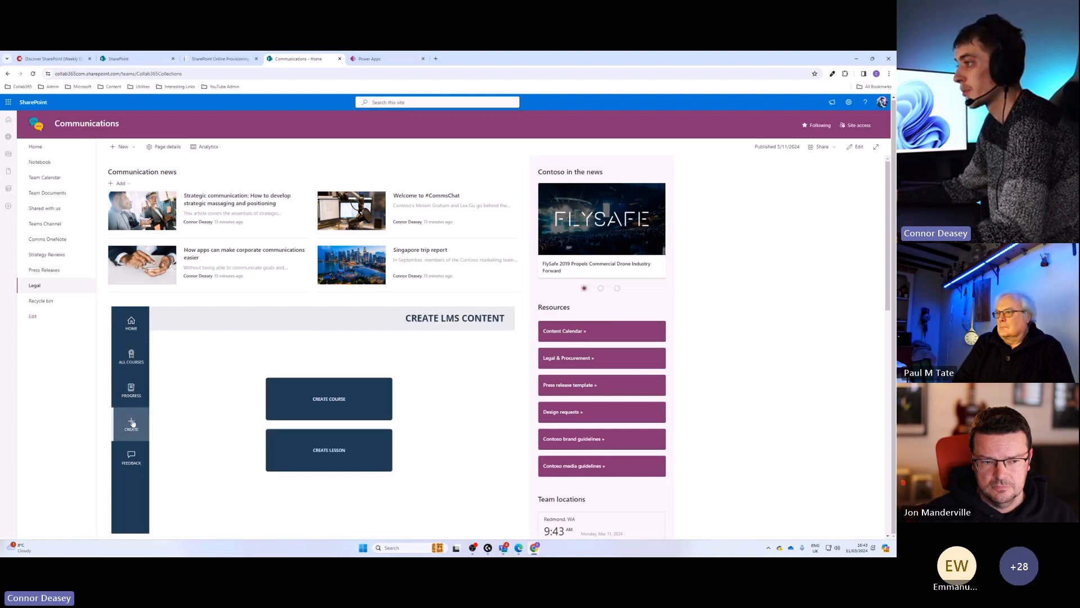
click(131, 357)
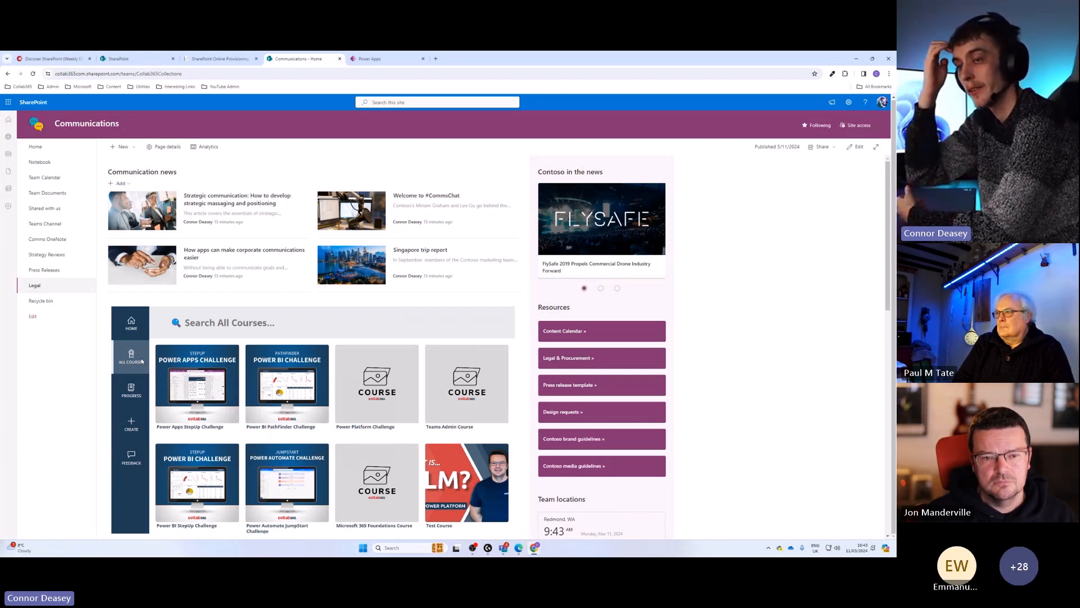
mouse_move(214, 393)
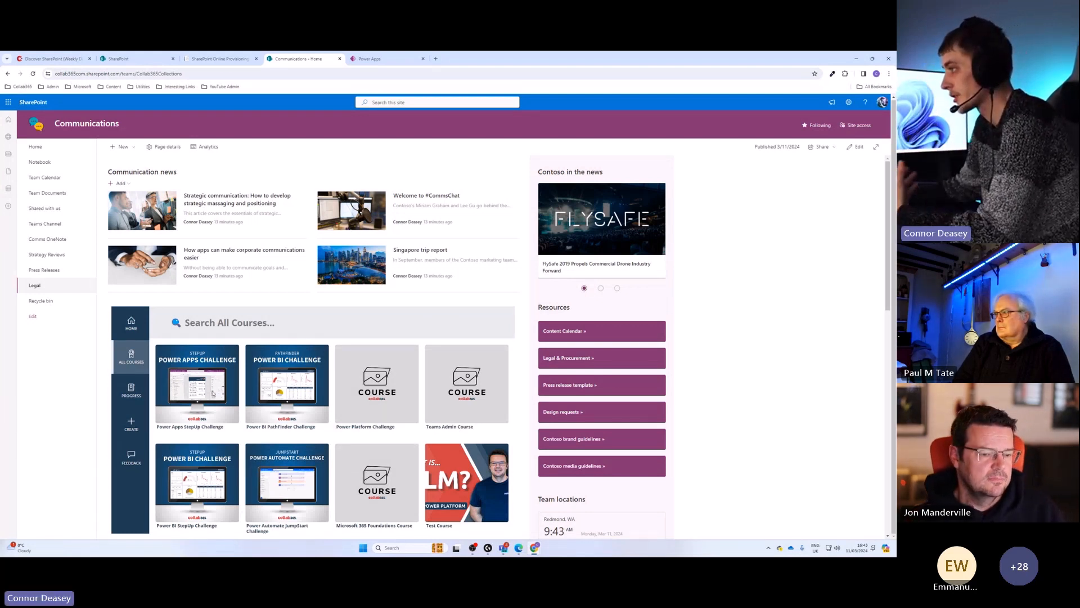